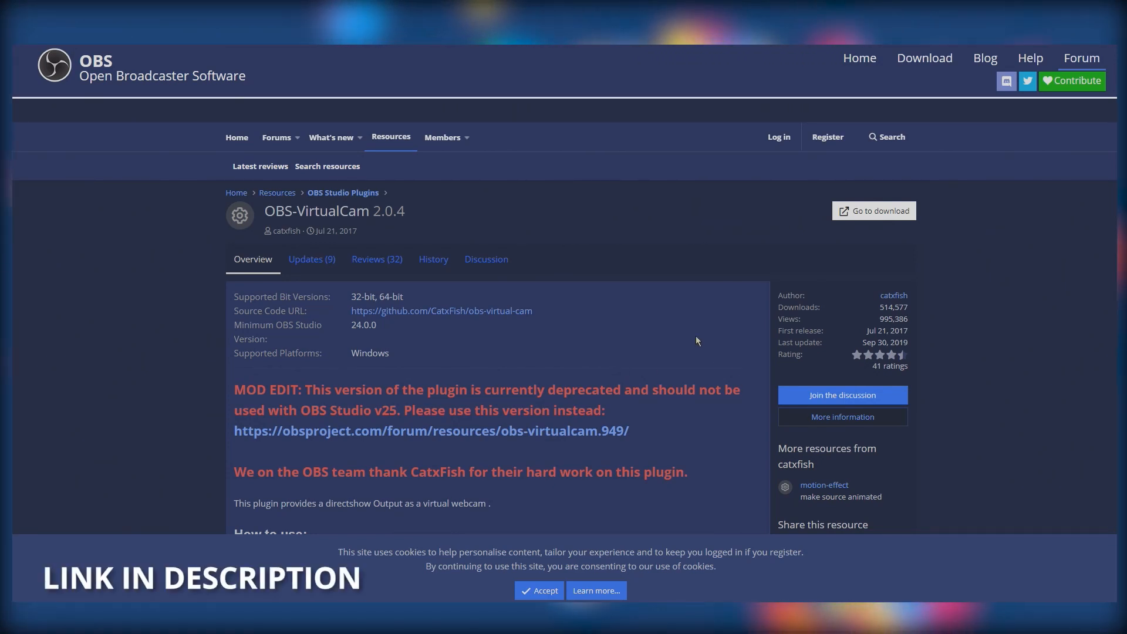
mouse_move(656, 334)
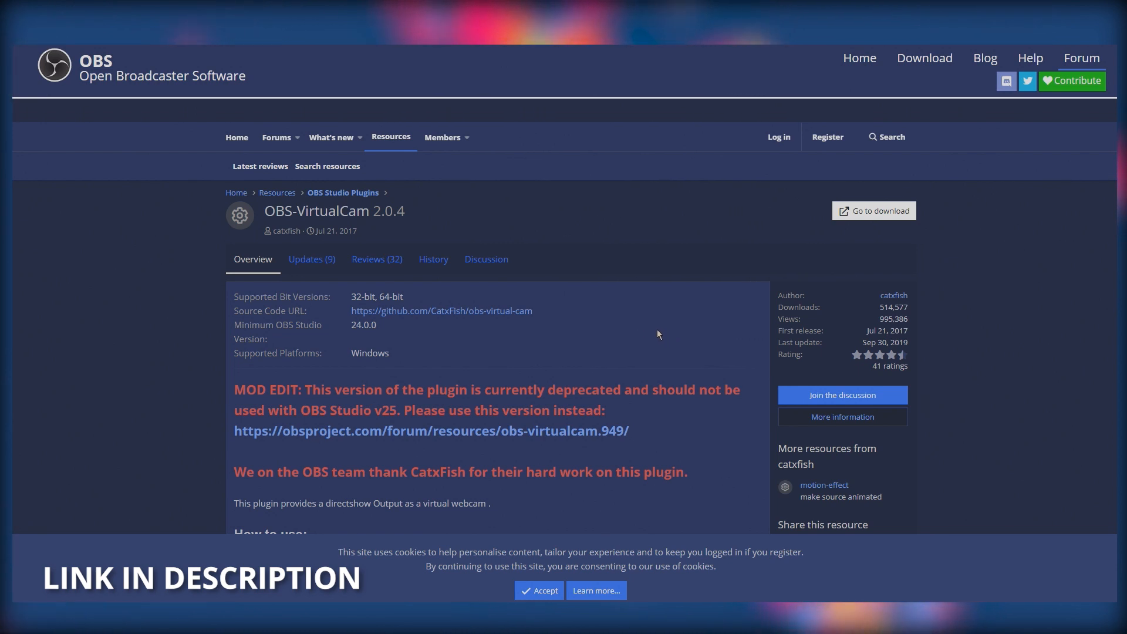
mouse_move(874, 210)
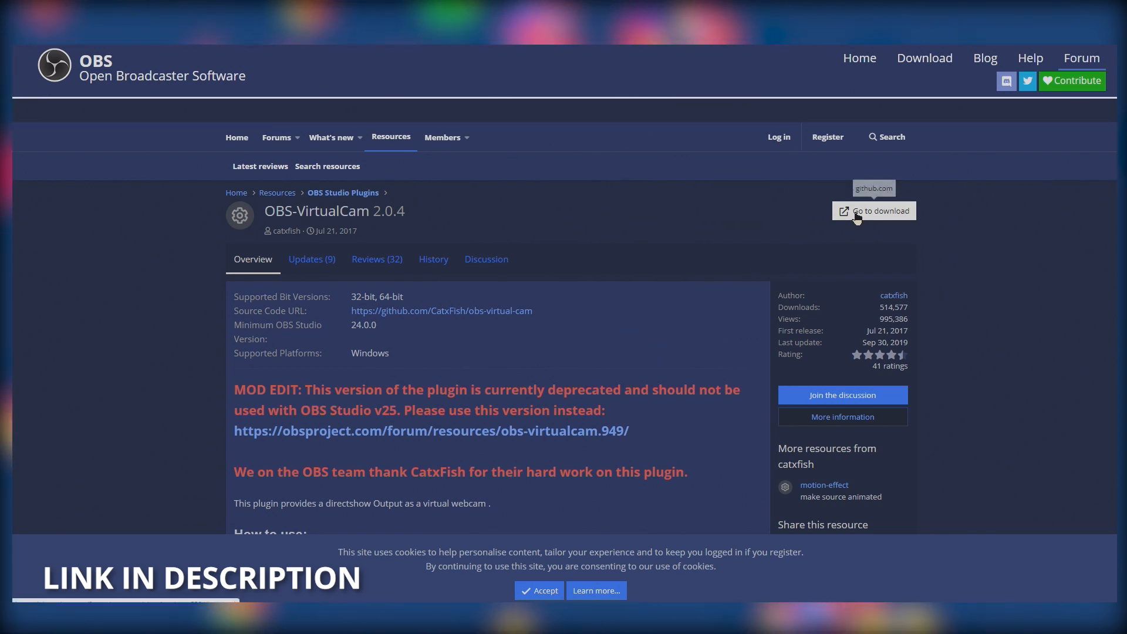
- Start the OBS-VirtualCam 2.0.4 installer download via 'Go to download'
click(878, 210)
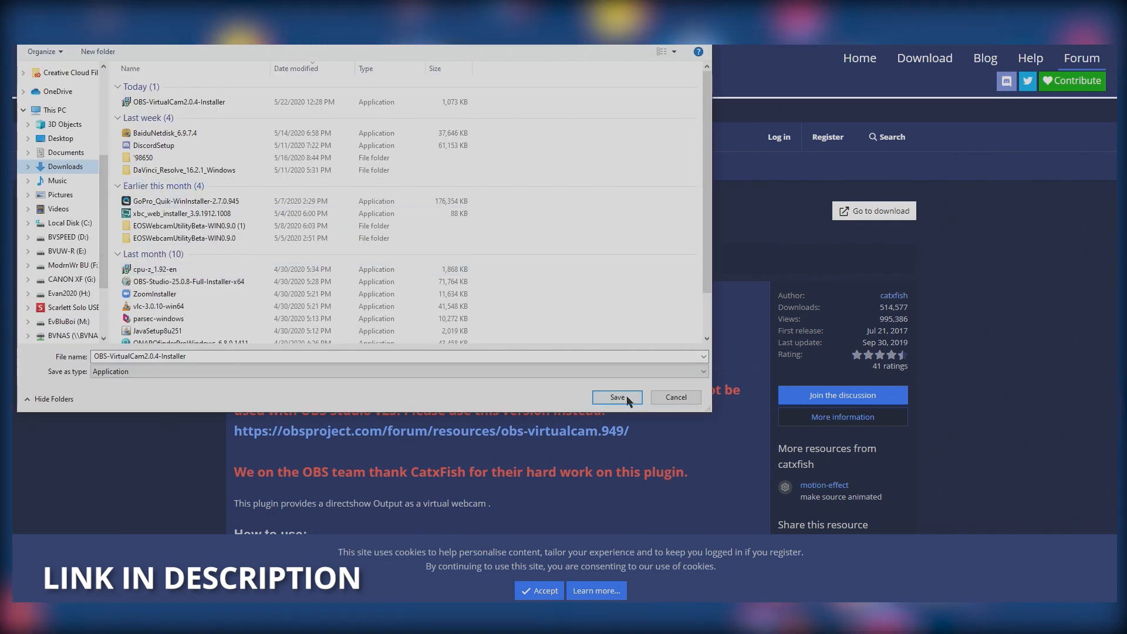
- Save the OBS-VirtualCam 2.0.4 installer into the Downloads folder
click(616, 397)
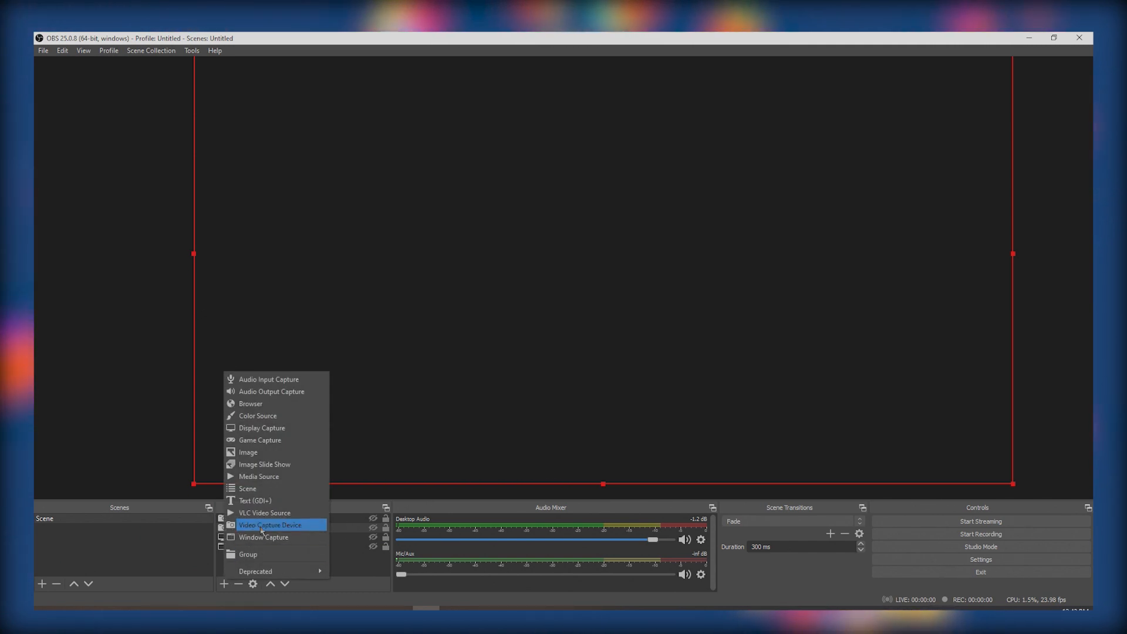
- Set the Video Capture Device source to EOS Webcam Utility Beta and confirm
click(270, 525)
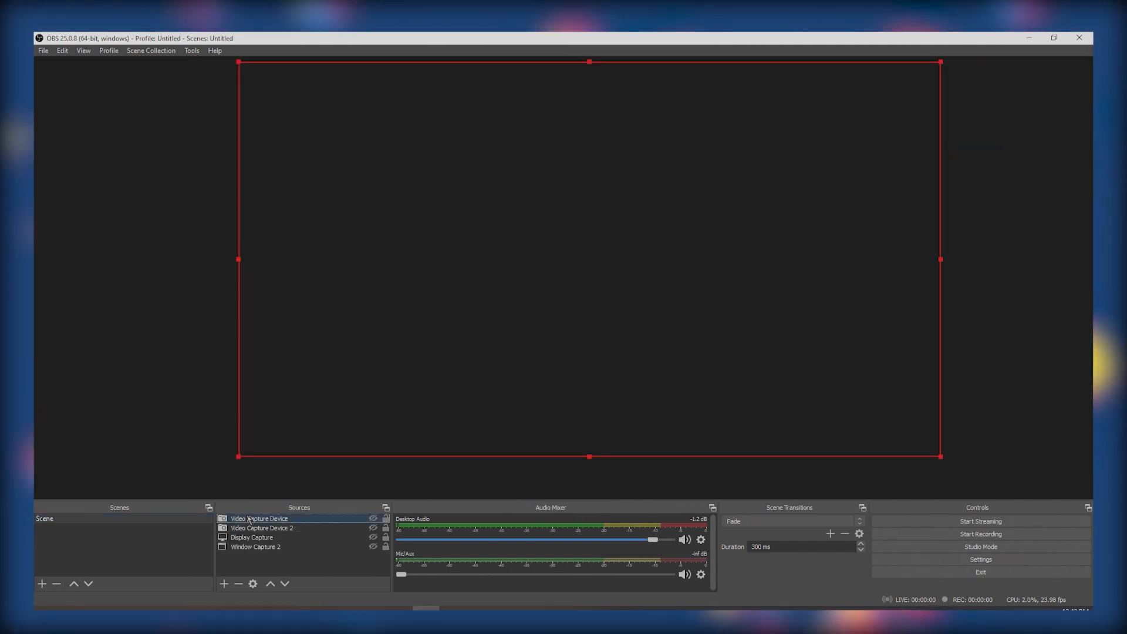
double_click(258, 518)
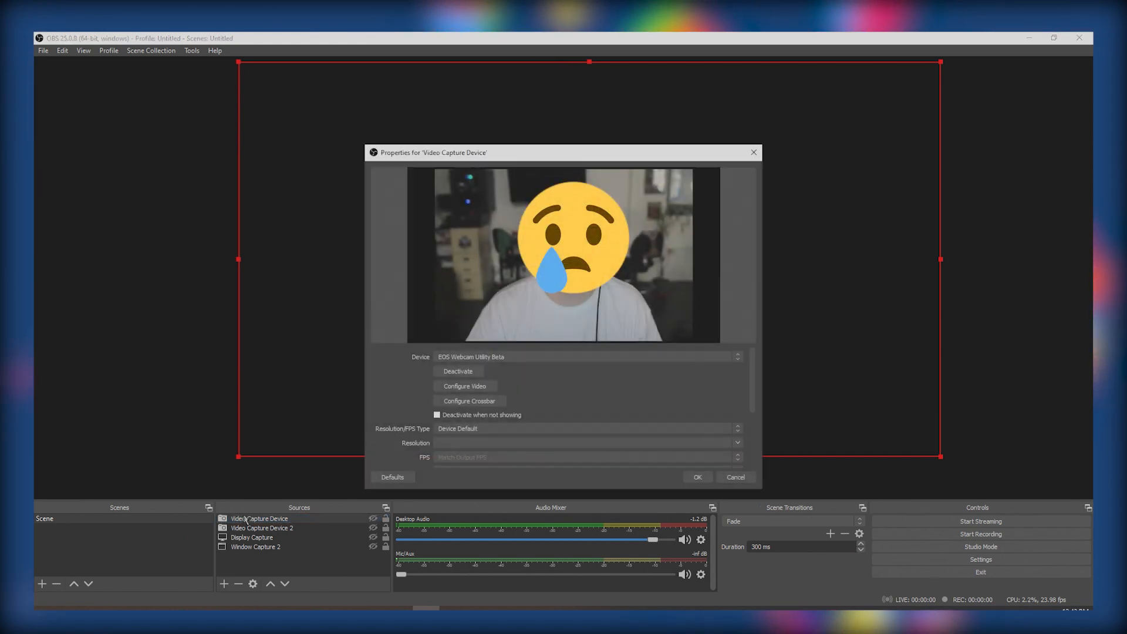
click(736, 357)
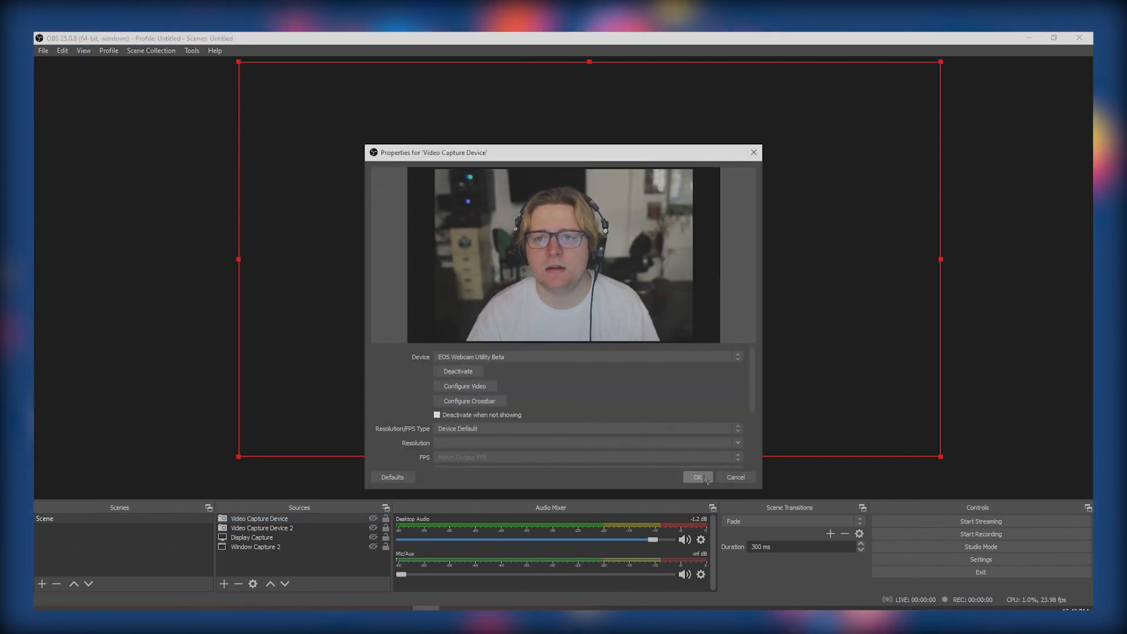
click(697, 476)
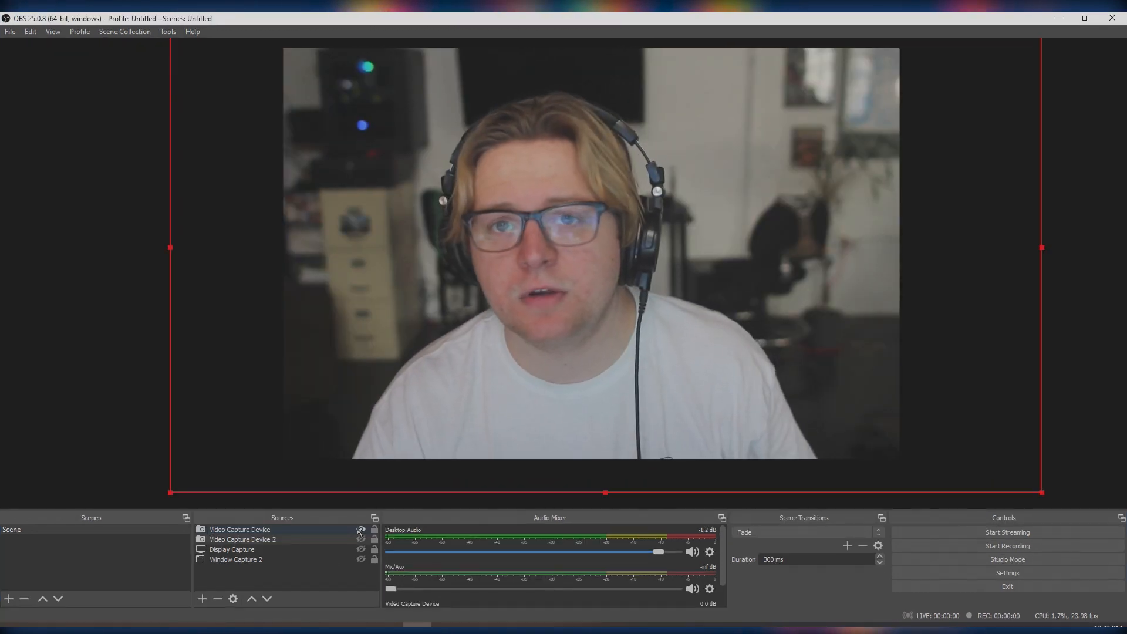
- Reach the VirtualCam settings from the Tools menu with AutoStart enabled
click(168, 31)
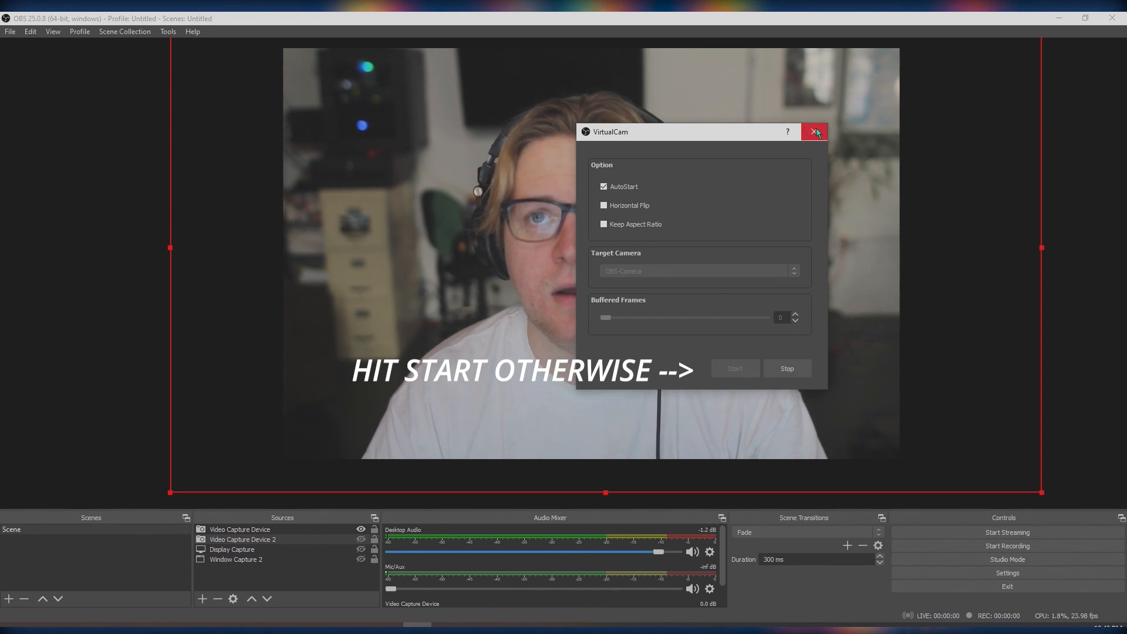
mouse_move(840, 184)
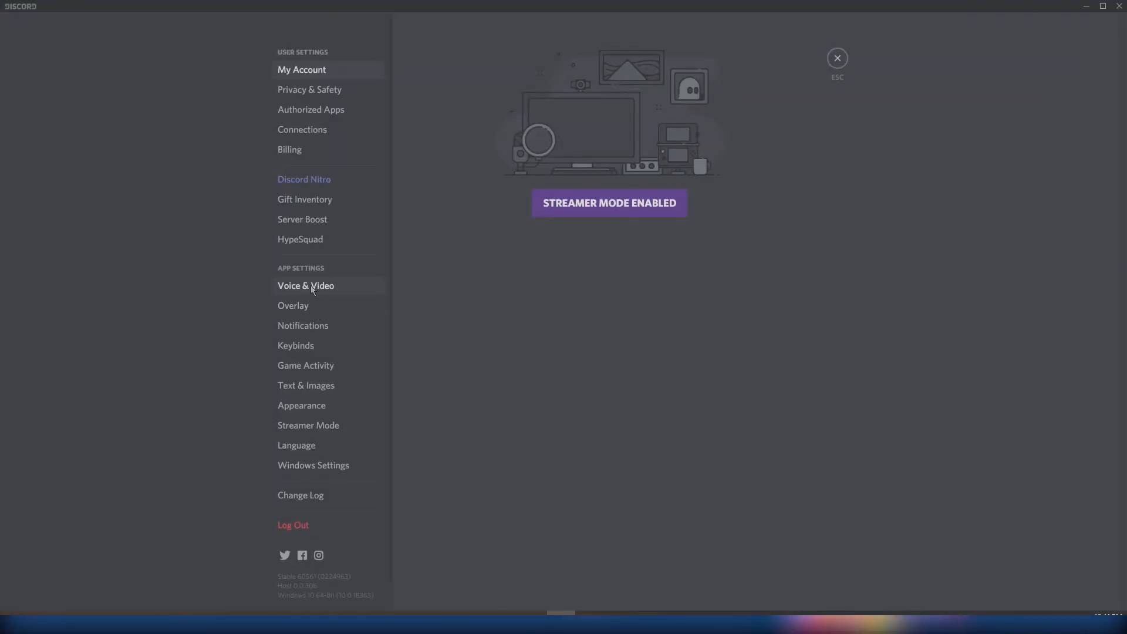
- In Voice & Video settings, run Test Video with OBS-Camera selected
click(305, 286)
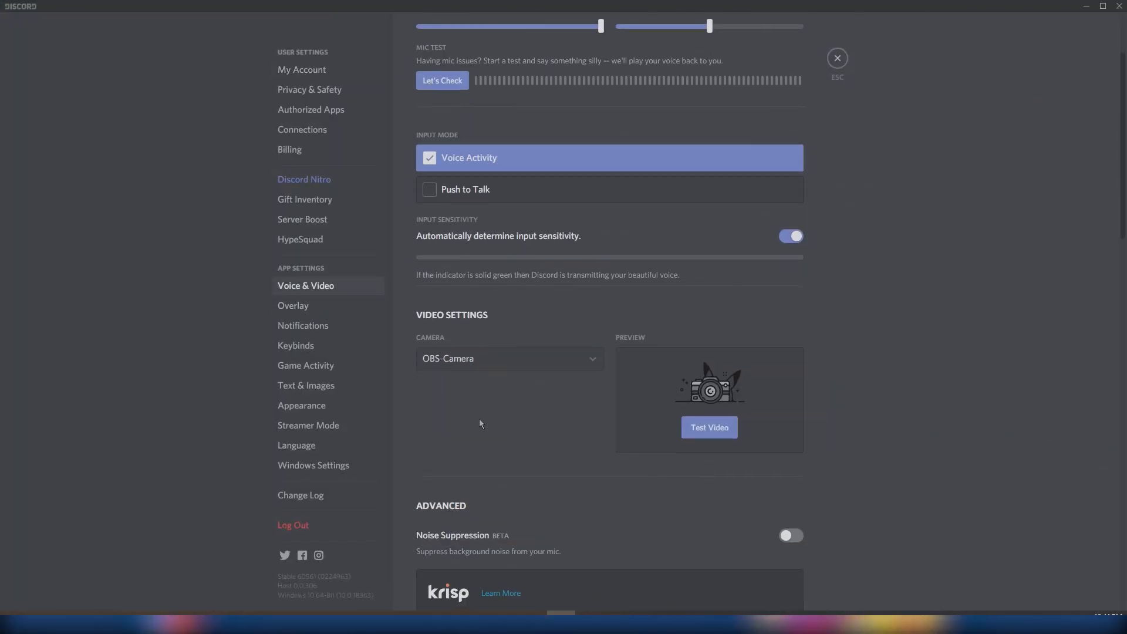
mouse_move(710, 427)
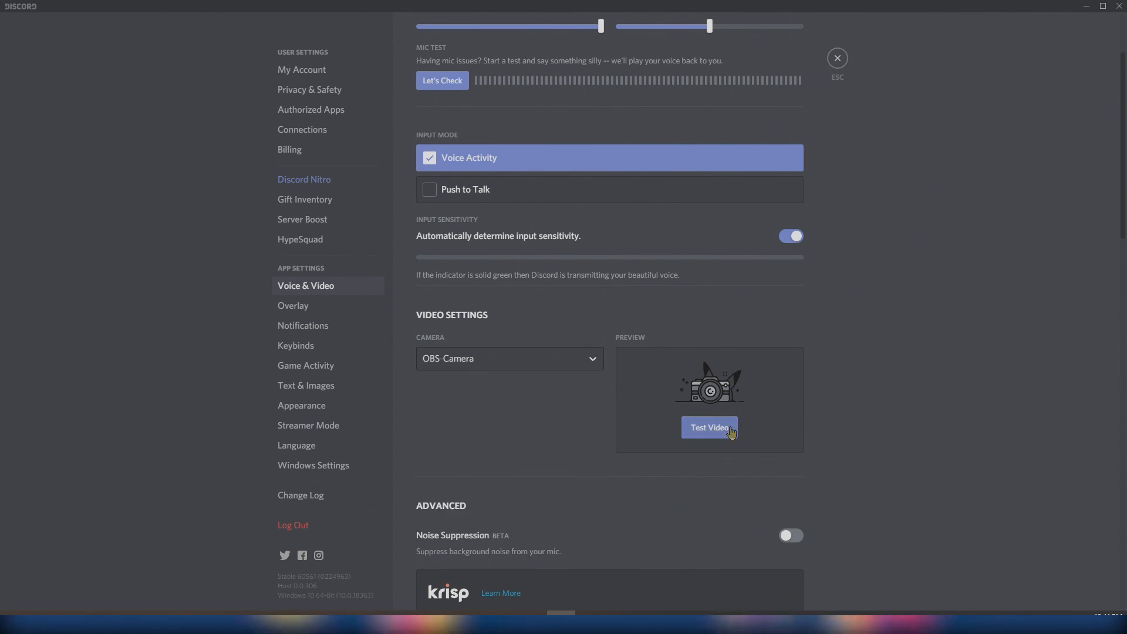
click(709, 428)
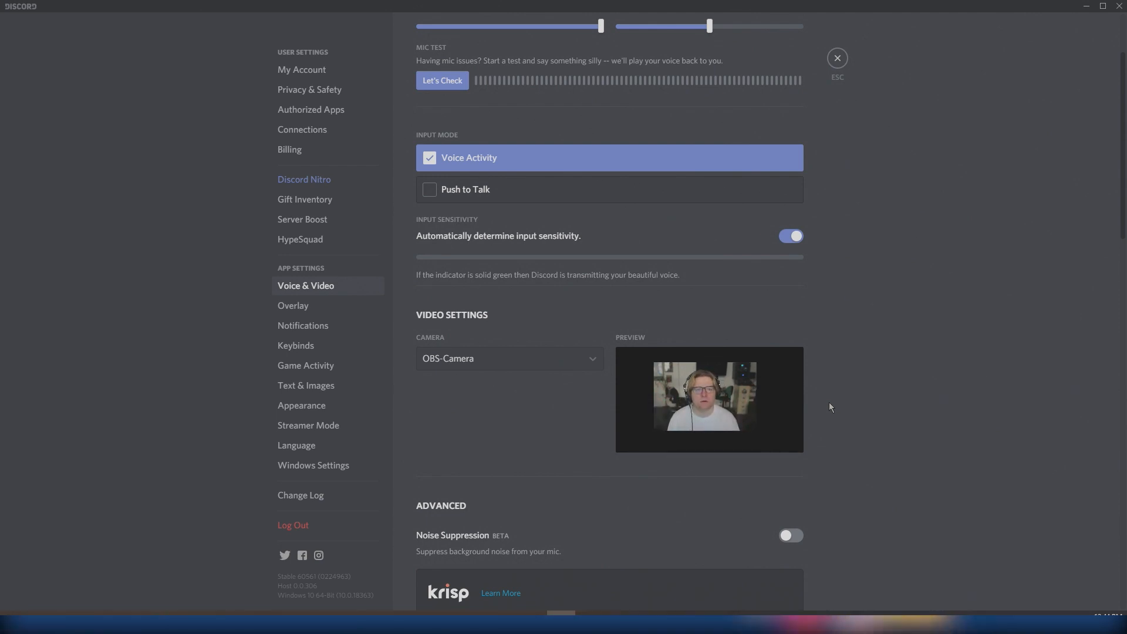
mouse_move(736, 556)
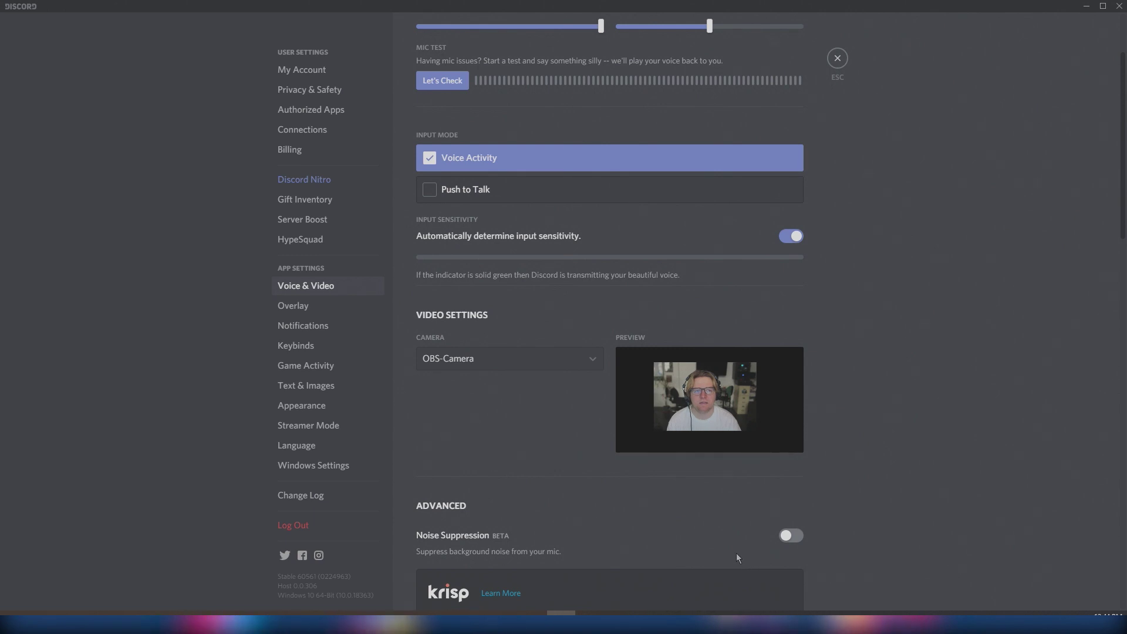